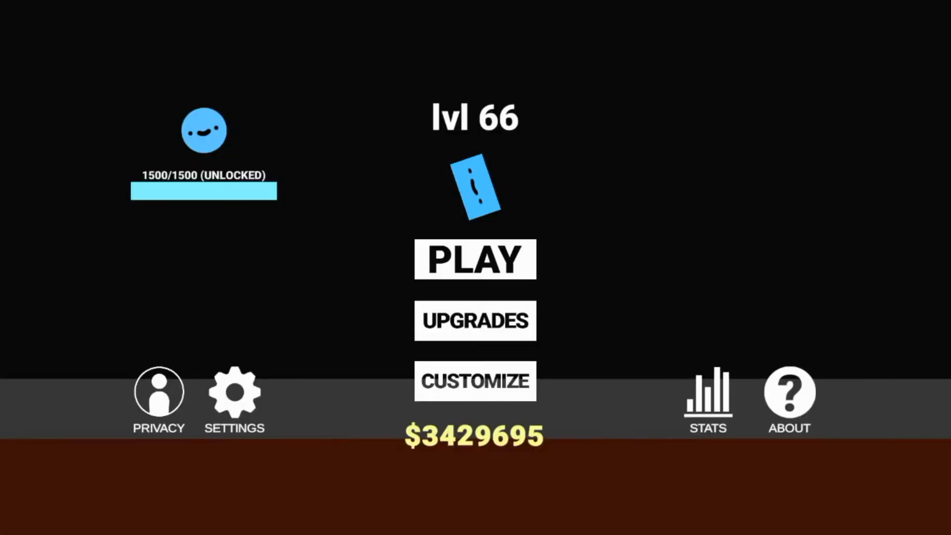
Play a level 66 run to the results screen, scoring 520,000 with distance 411.
click(475, 259)
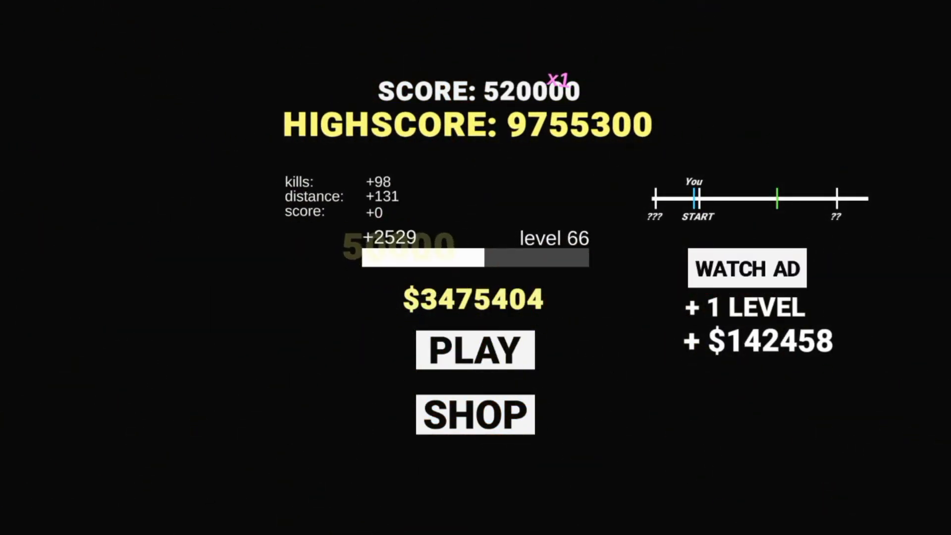
click(475, 349)
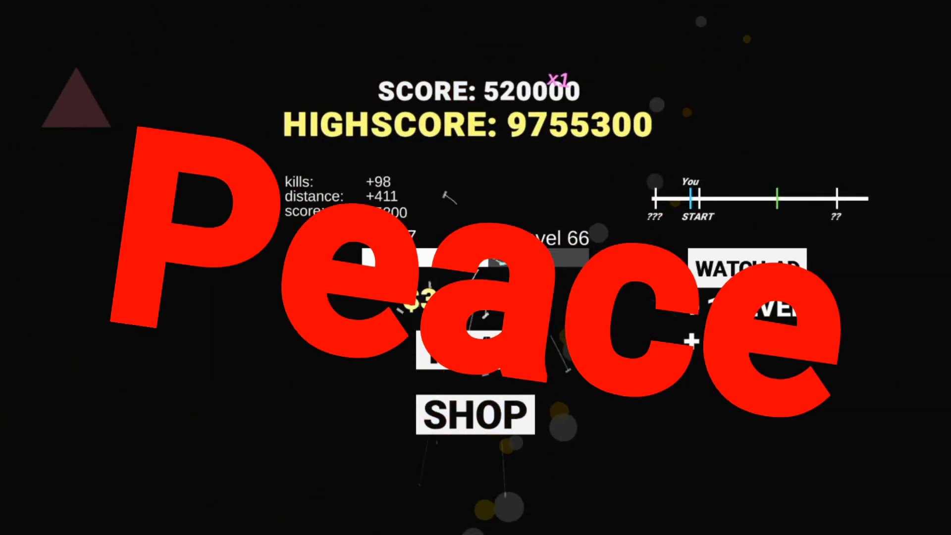